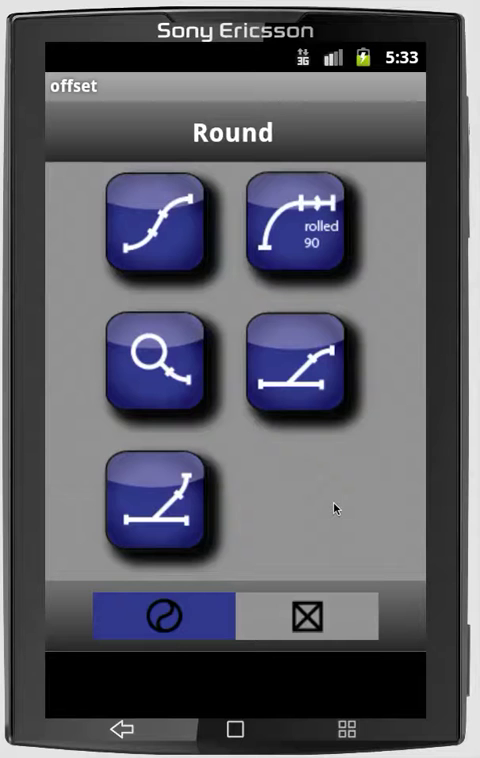
pyautogui.moveTo(230, 180)
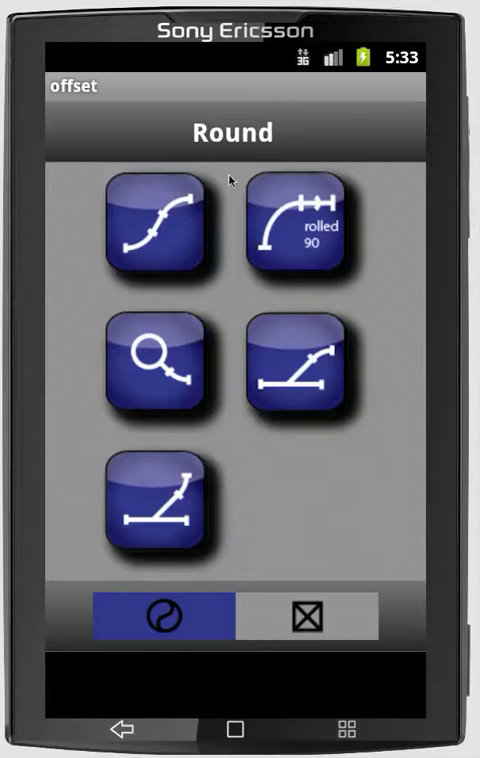
pyautogui.moveTo(172, 204)
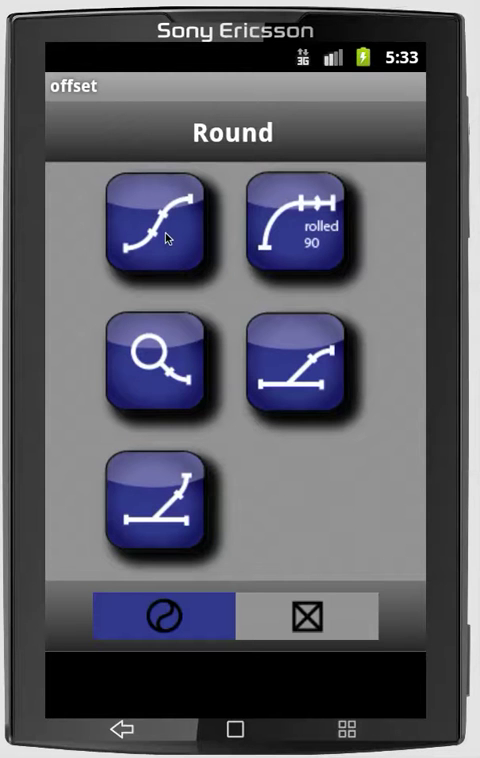
# - In the Round Ells calculator enter pipe diameter 62, throat radius 62 and angle 60
pyautogui.click(154, 226)
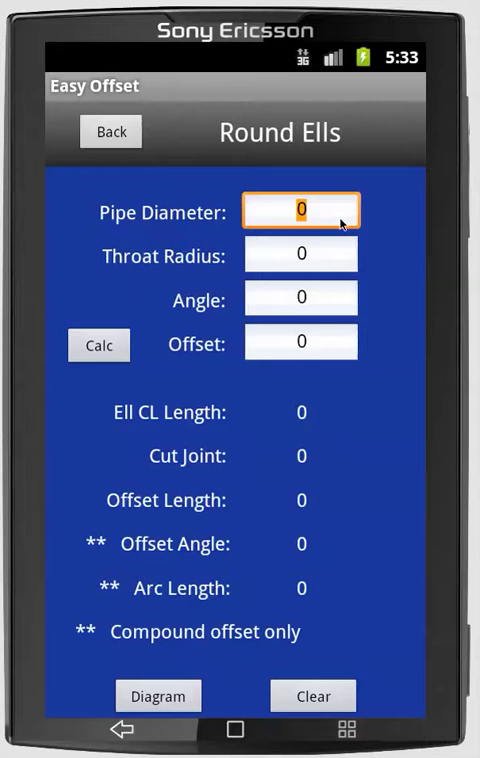
pyautogui.write('62')
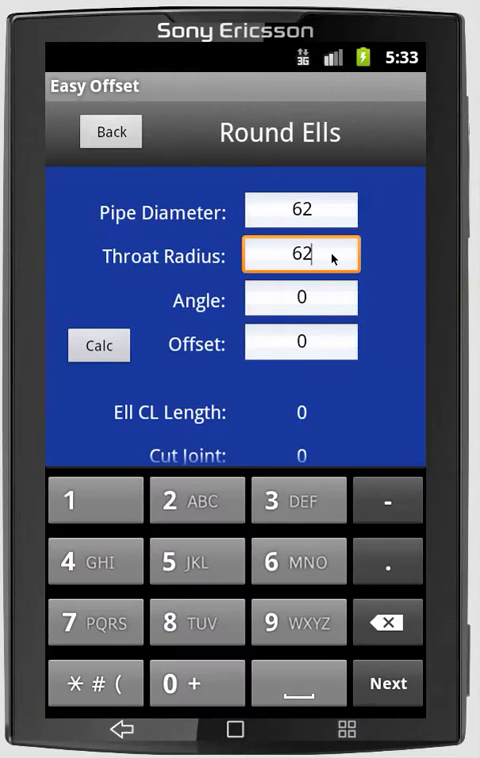
pyautogui.click(300, 298)
pyautogui.write('60')
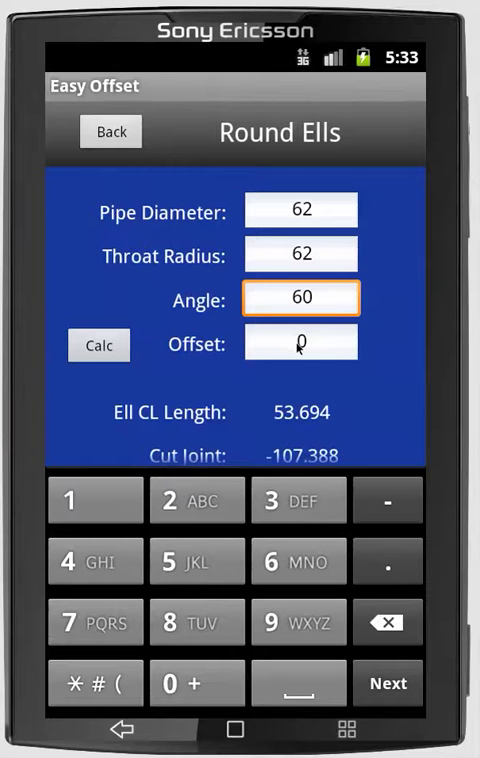
# - In the Offset Calculator record a top measurement of 242, giving vertical offset 242.0
pyautogui.click(98, 344)
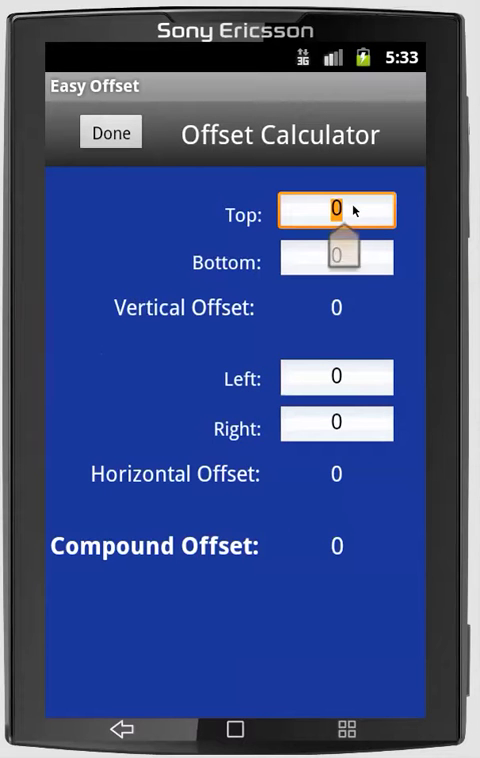
pyautogui.click(336, 210)
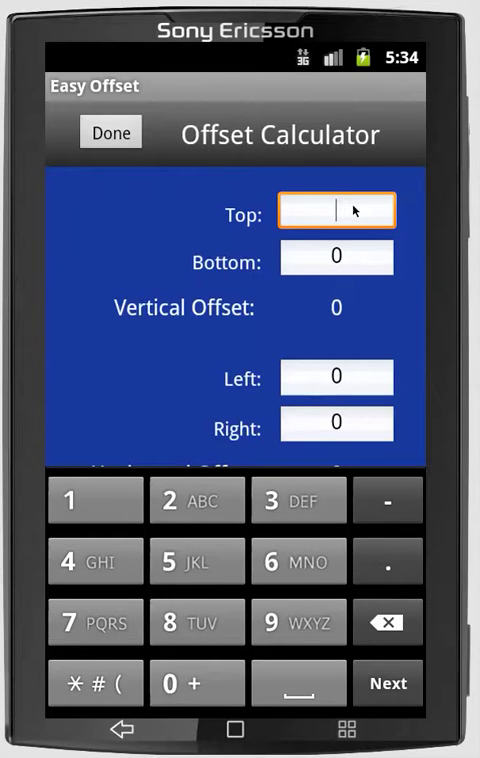
pyautogui.write('242')
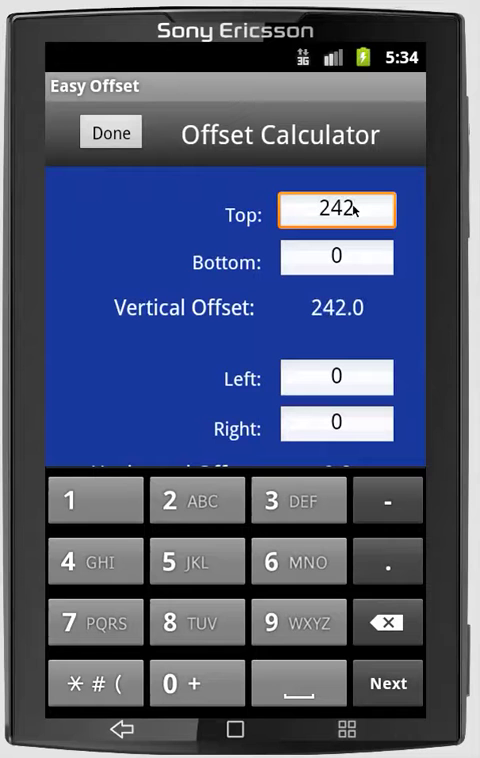
# - Enter bottom 172, left 124 and right 36 to get compound offset 112.446
pyautogui.click(336, 258)
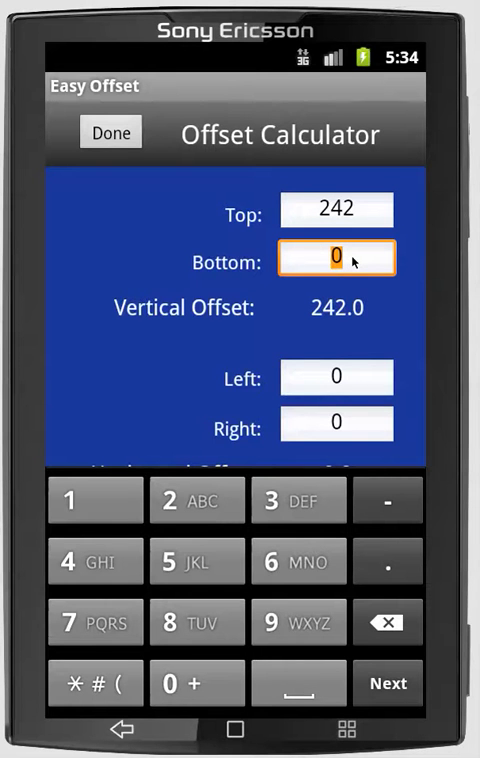
pyautogui.write('172')
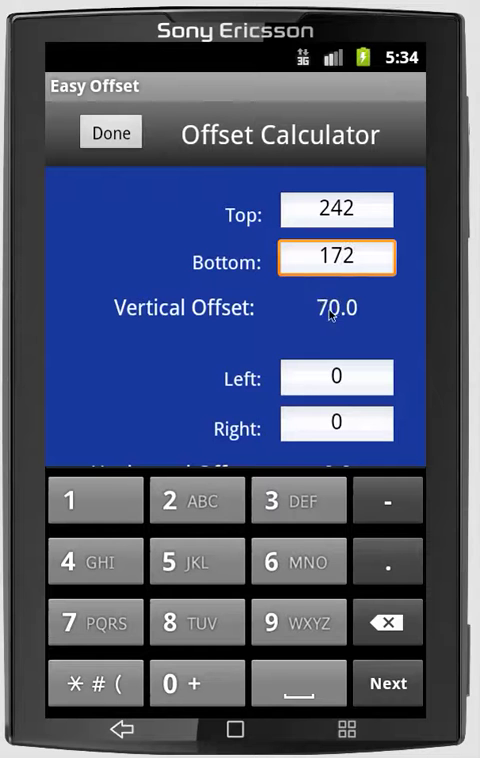
pyautogui.moveTo(348, 320)
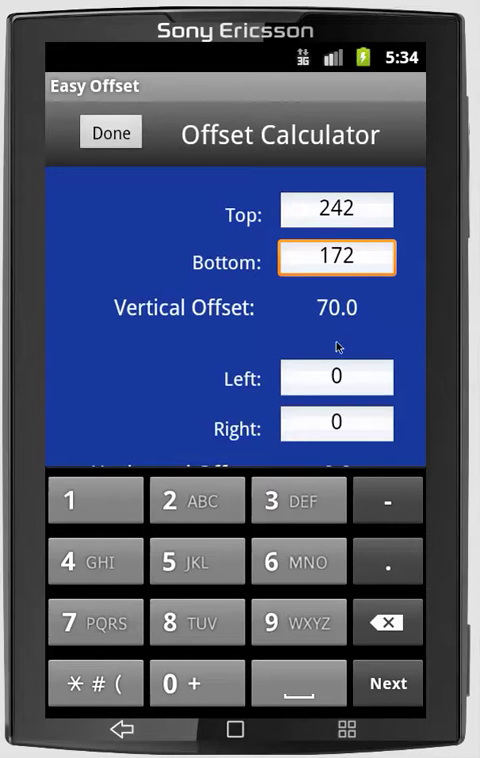
pyautogui.click(336, 376)
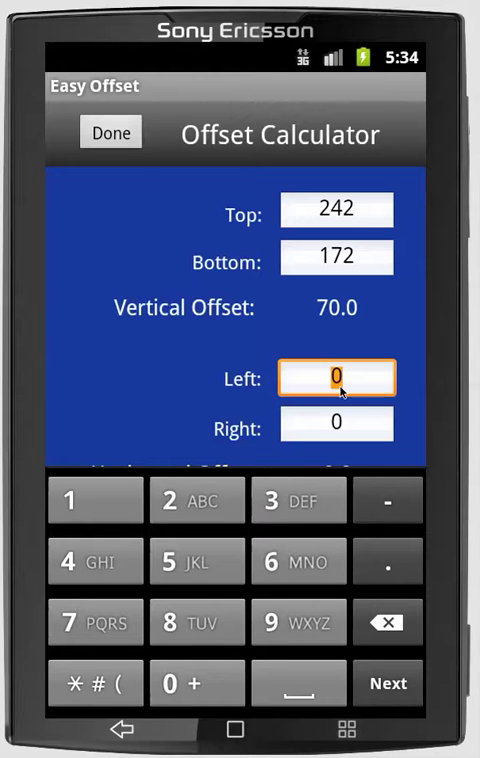
pyautogui.write('124')
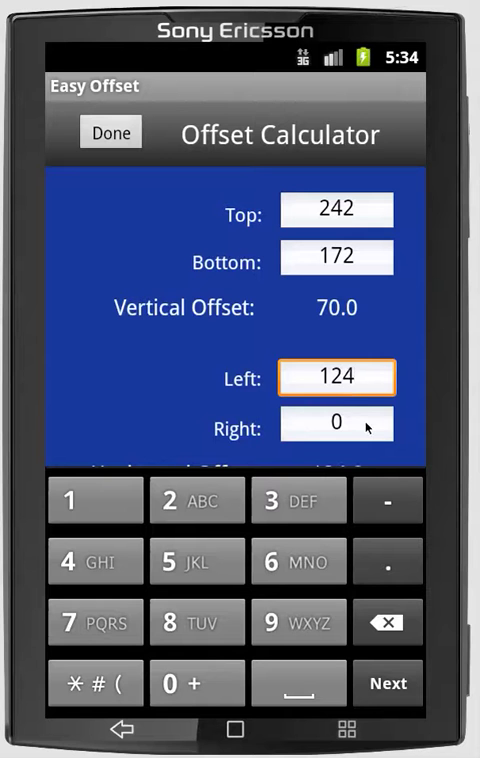
pyautogui.click(336, 426)
pyautogui.write('36')
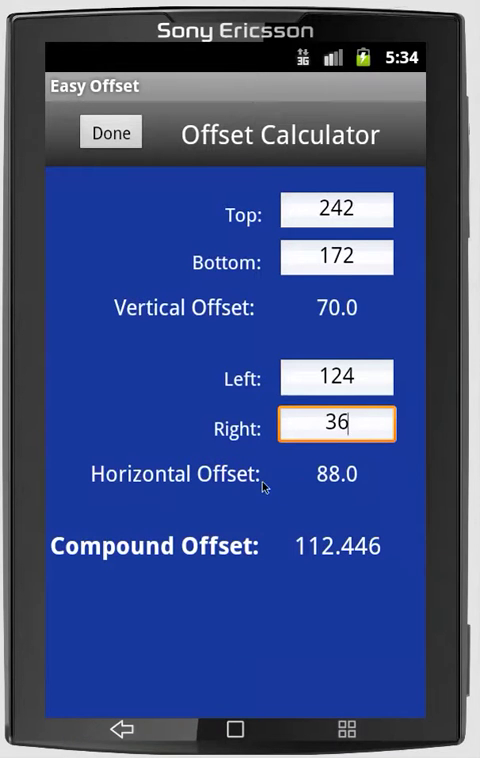
pyautogui.moveTo(348, 488)
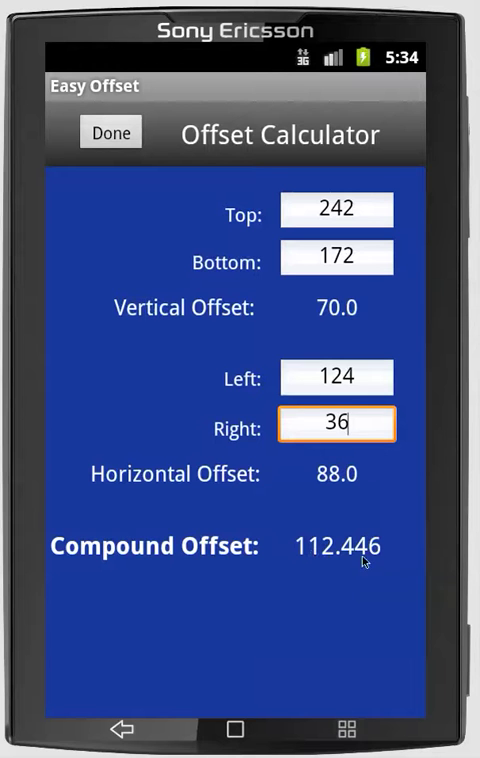
pyautogui.moveTo(190, 384)
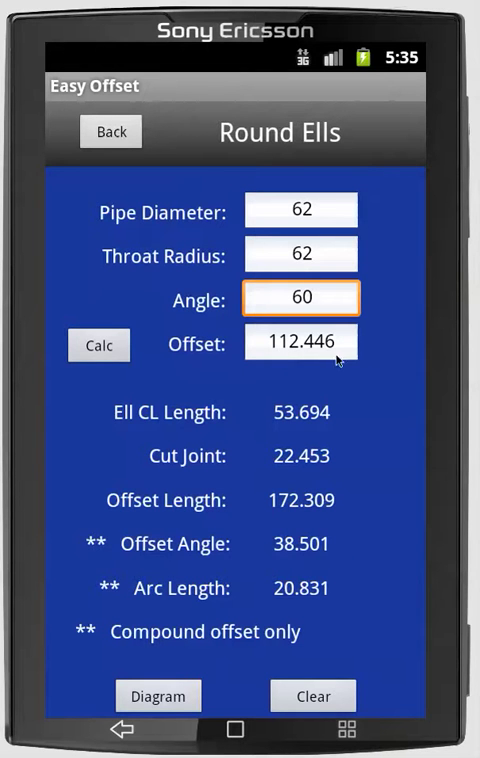
pyautogui.moveTo(210, 466)
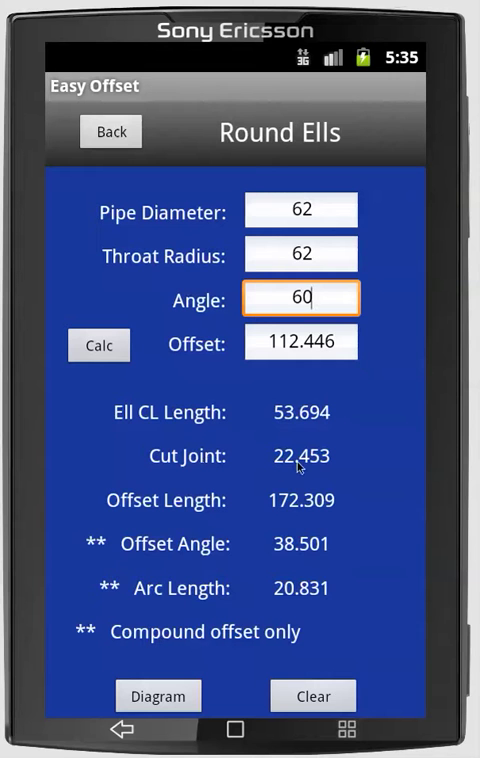
pyautogui.moveTo(200, 510)
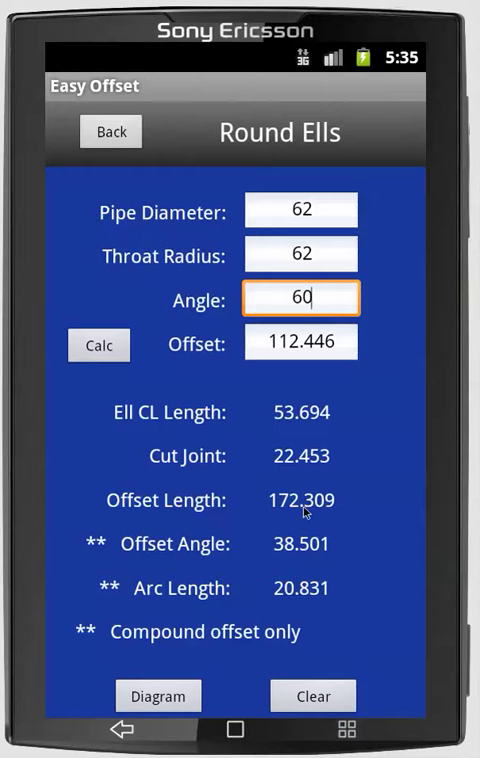
pyautogui.moveTo(270, 512)
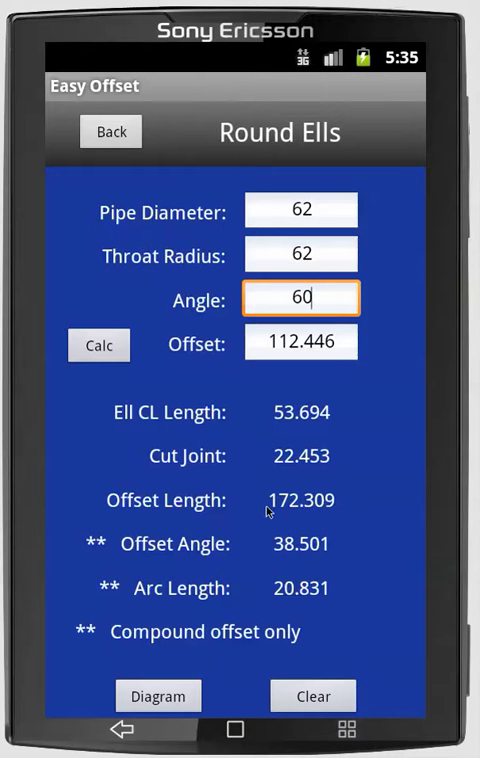
pyautogui.moveTo(252, 528)
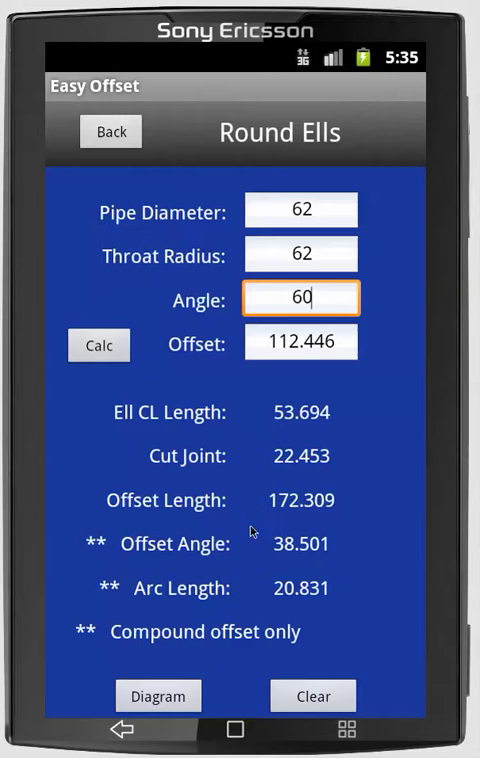
pyautogui.moveTo(136, 550)
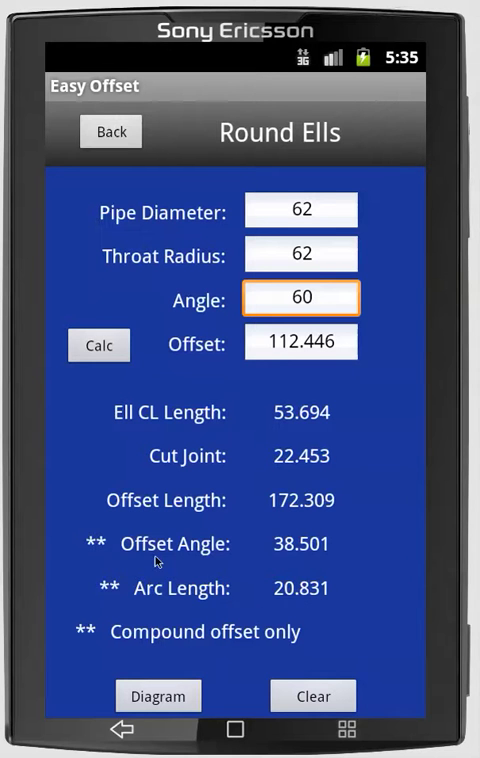
pyautogui.moveTo(148, 600)
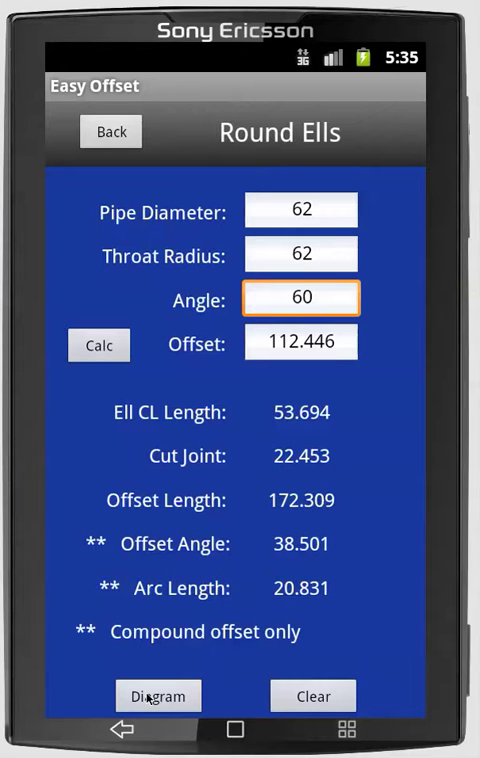
# - Show the offset diagram labelling offset length, cut joint, ell CL length, pipe width and offset
pyautogui.click(158, 696)
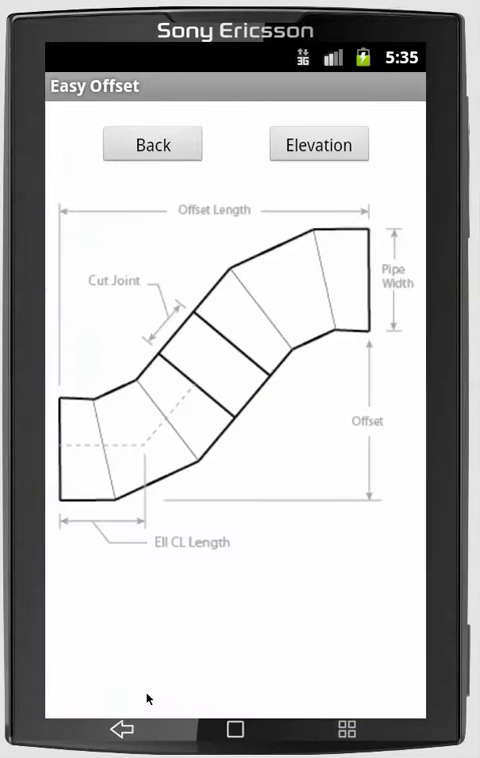
pyautogui.moveTo(156, 264)
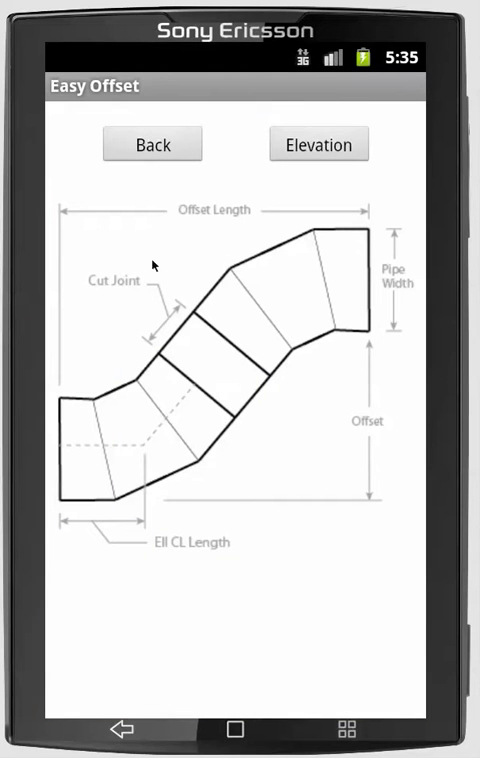
pyautogui.moveTo(200, 338)
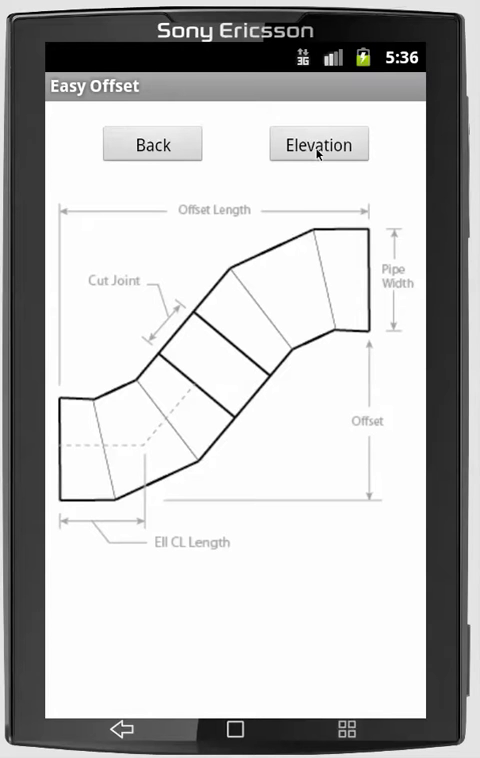
# - Switch to the elevation diagram showing arc length, offset angle, vertical and horizontal offsets
pyautogui.click(318, 144)
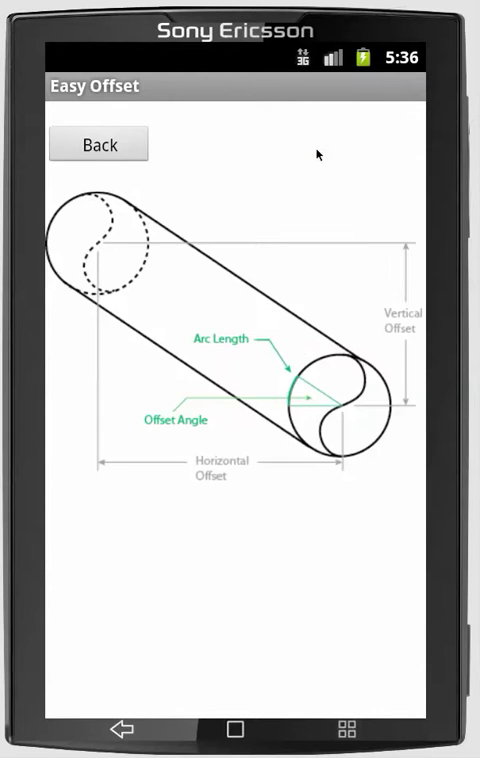
pyautogui.moveTo(164, 426)
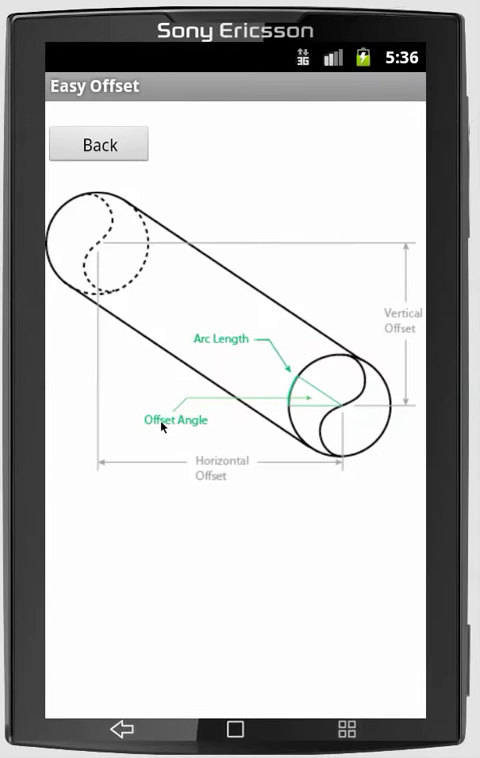
pyautogui.moveTo(290, 416)
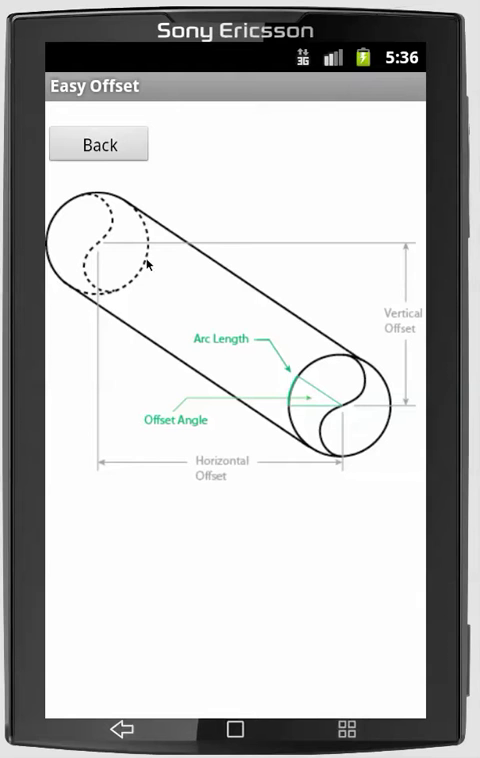
pyautogui.moveTo(236, 352)
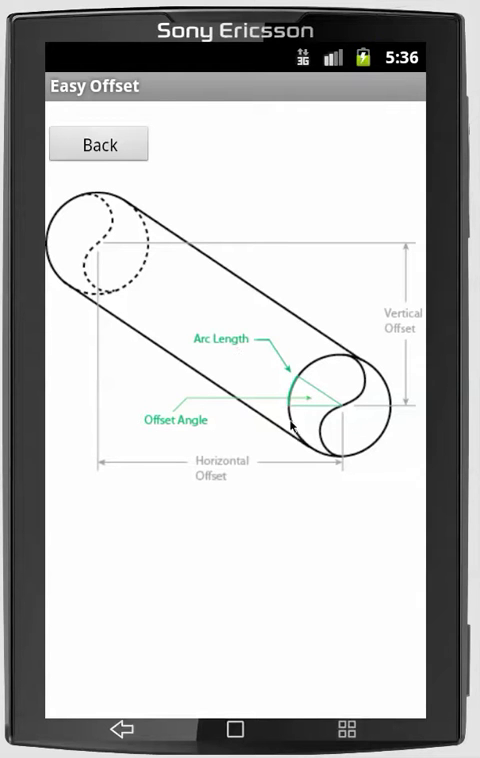
pyautogui.moveTo(336, 356)
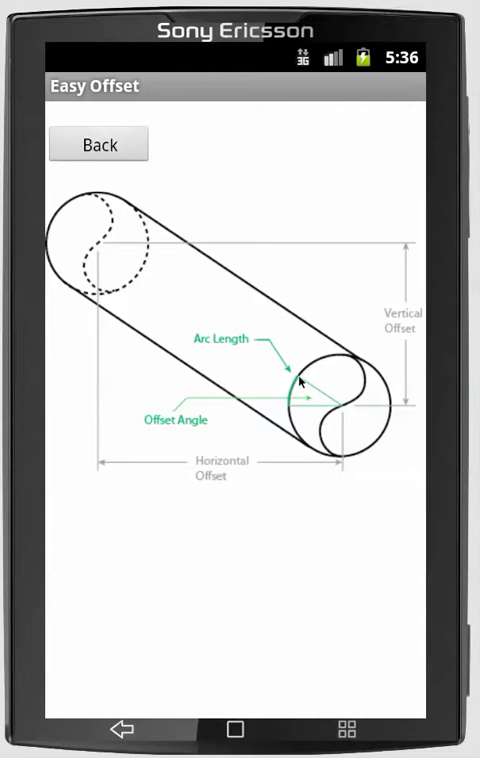
pyautogui.moveTo(112, 252)
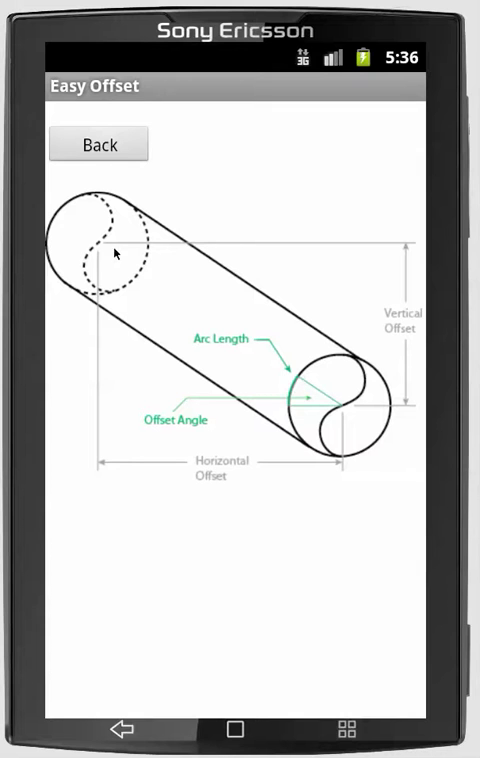
pyautogui.moveTo(150, 268)
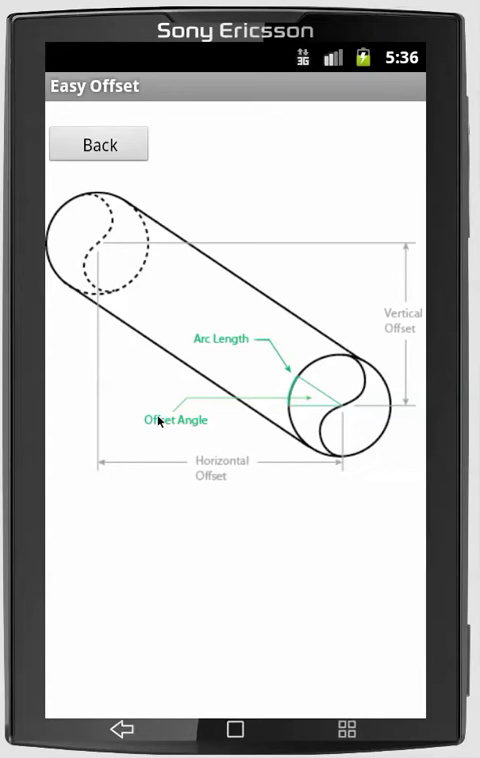
pyautogui.moveTo(200, 548)
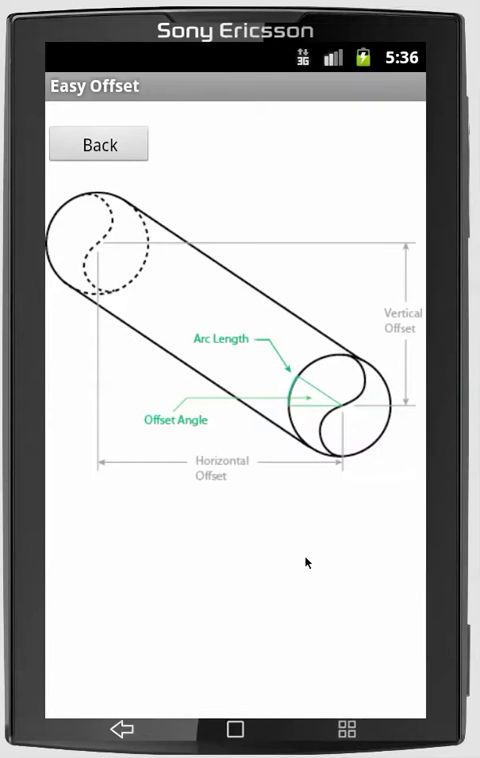
pyautogui.moveTo(320, 444)
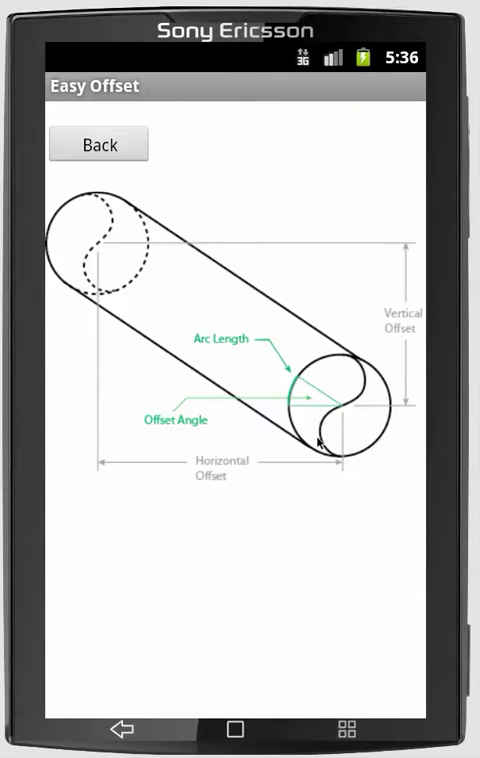
pyautogui.moveTo(140, 290)
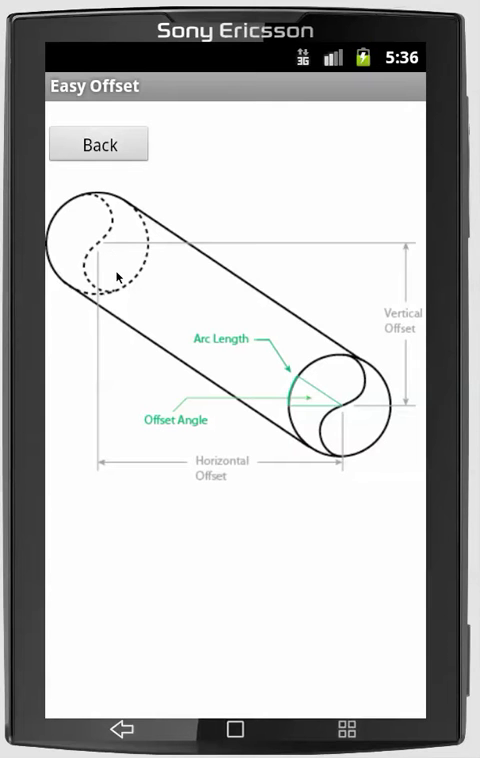
pyautogui.moveTo(312, 440)
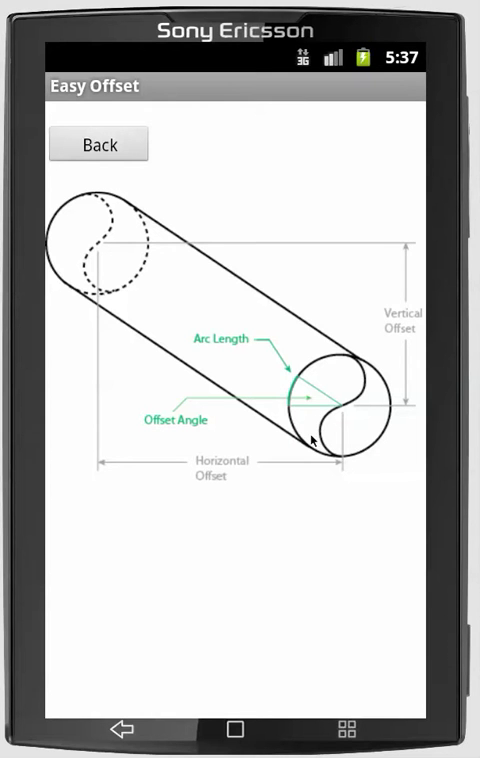
pyautogui.moveTo(324, 450)
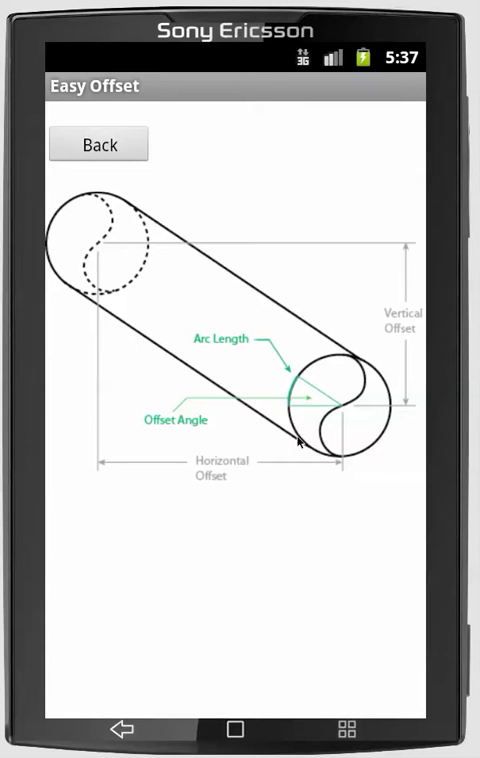
pyautogui.moveTo(298, 384)
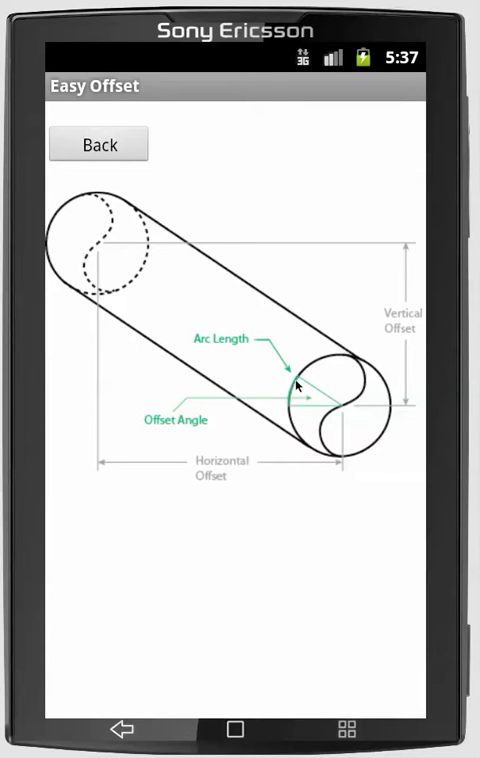
pyautogui.moveTo(264, 362)
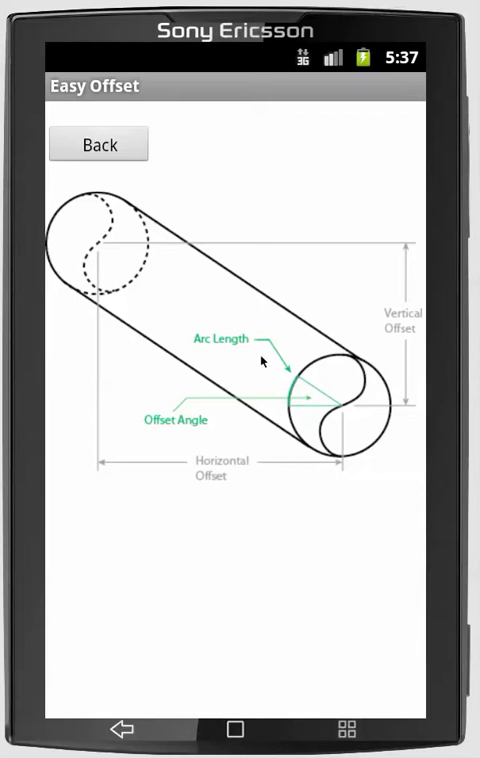
pyautogui.moveTo(100, 244)
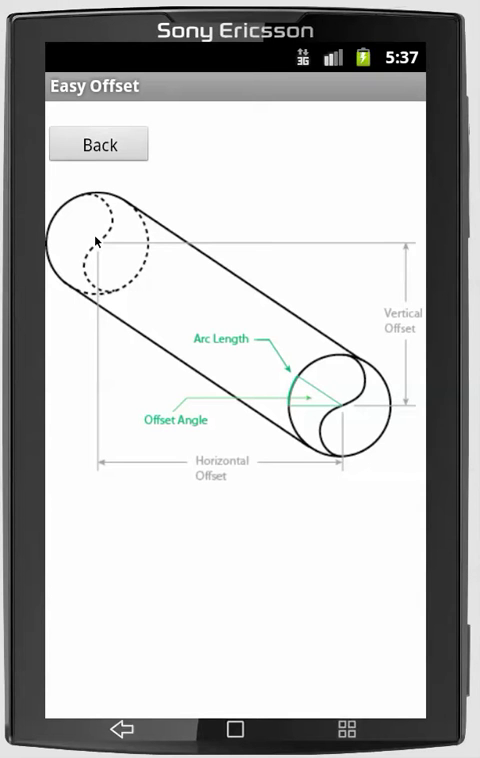
pyautogui.moveTo(282, 454)
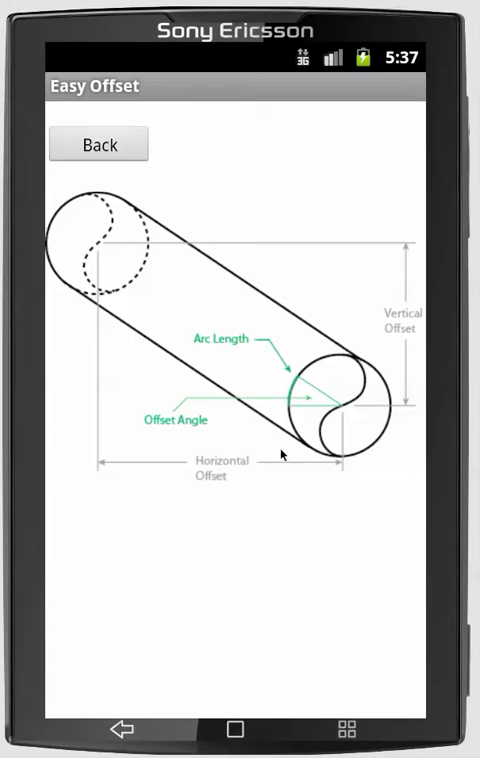
pyautogui.moveTo(224, 560)
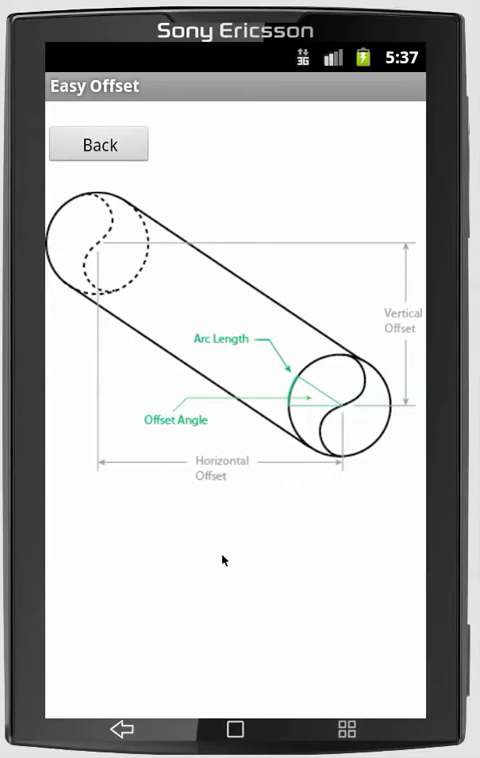